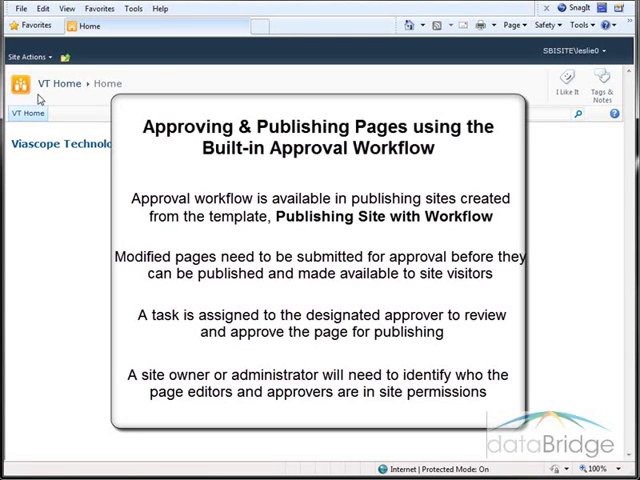
- Review the site's permission groups and levels, then open the Approvers group's member list
click(33, 57)
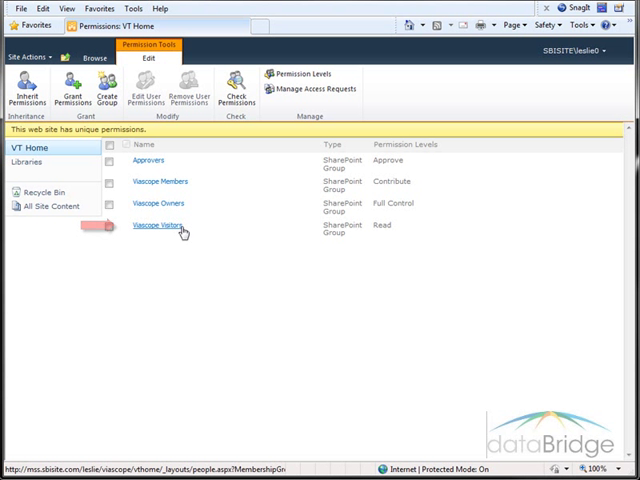
click(157, 225)
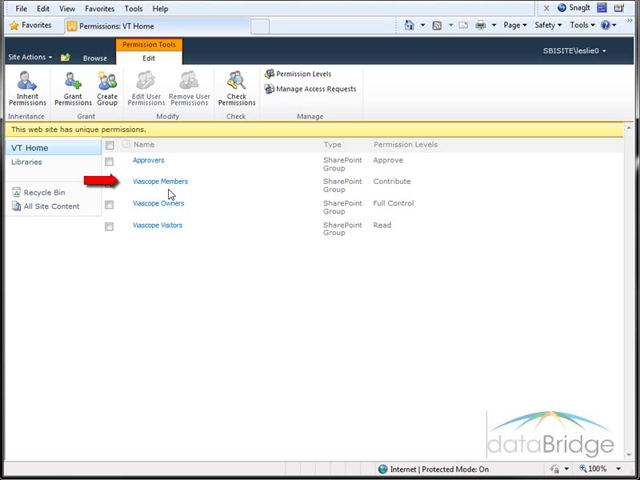
click(158, 181)
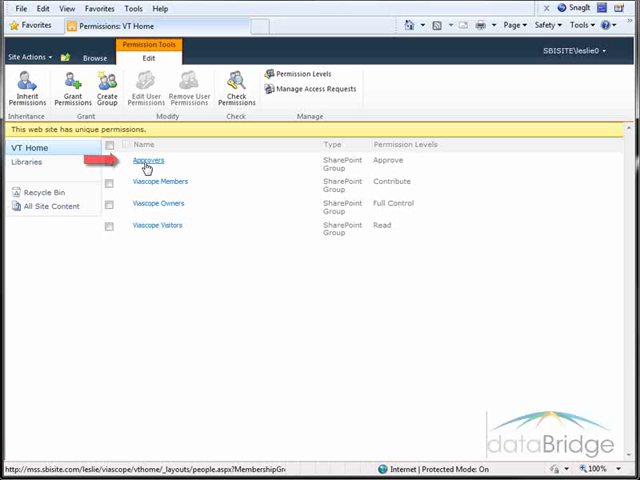
click(146, 159)
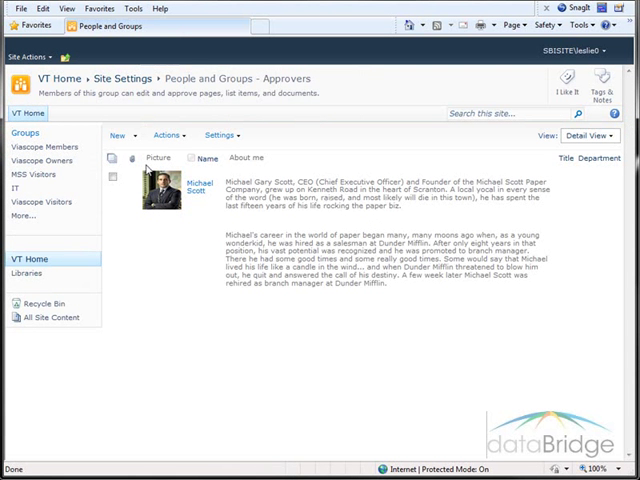
mouse_move(202, 206)
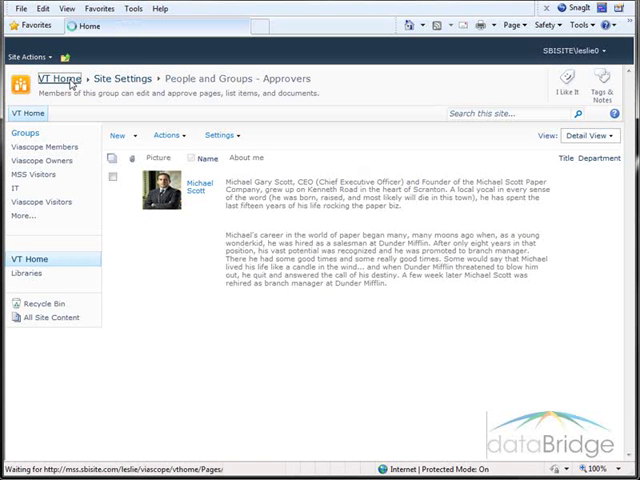
- Return to VT Home and sign in as a different user account
click(53, 78)
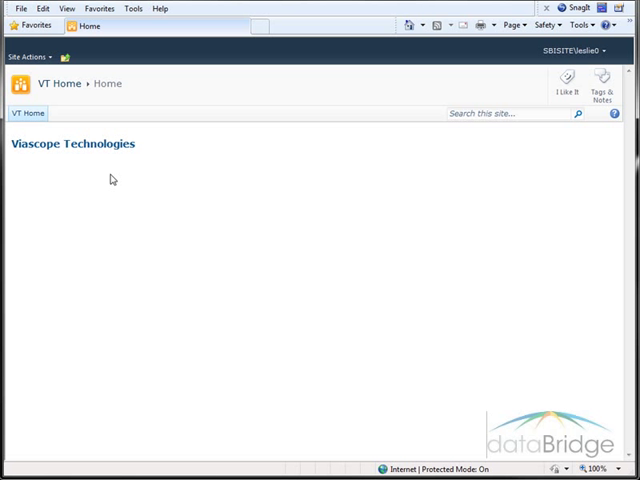
mouse_move(167, 185)
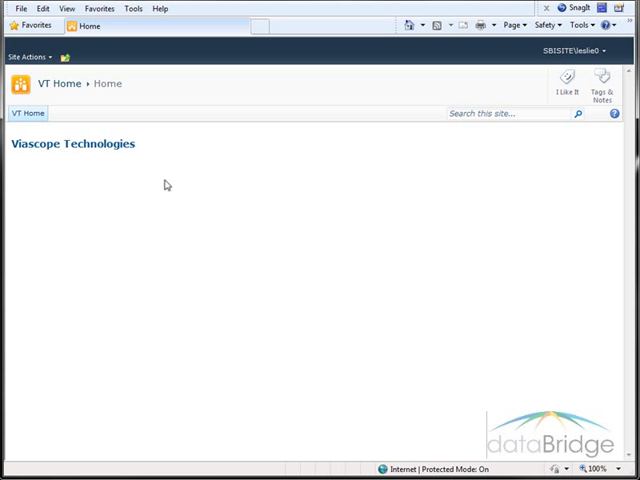
mouse_move(546, 70)
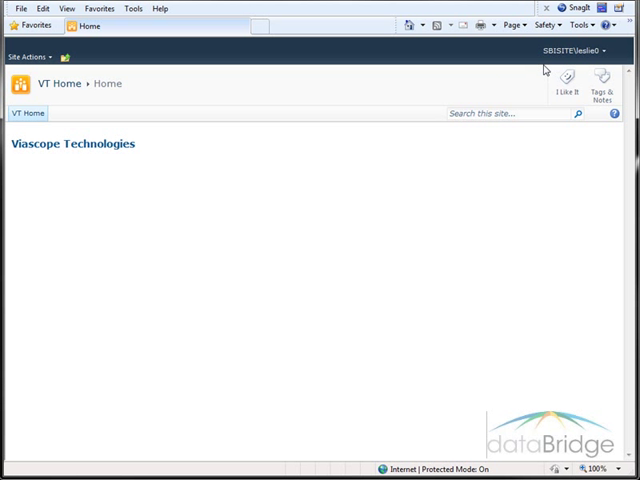
click(580, 50)
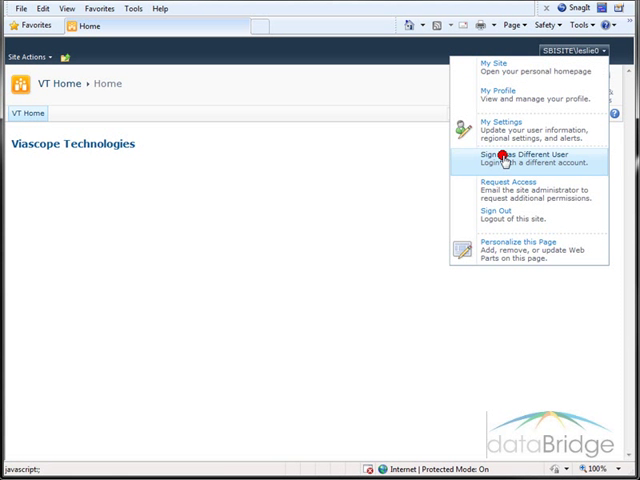
click(509, 158)
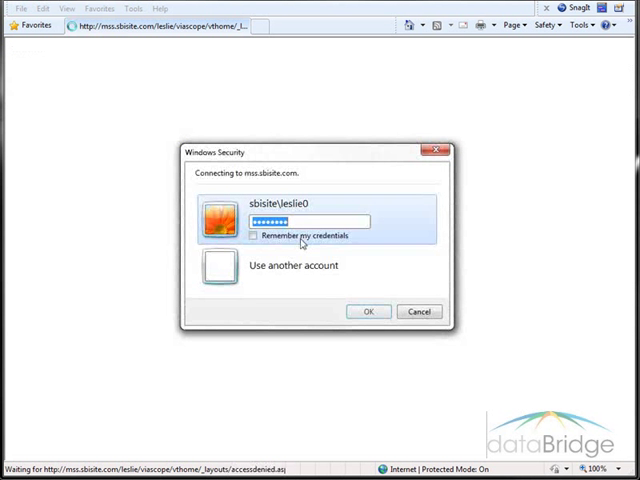
click(369, 311)
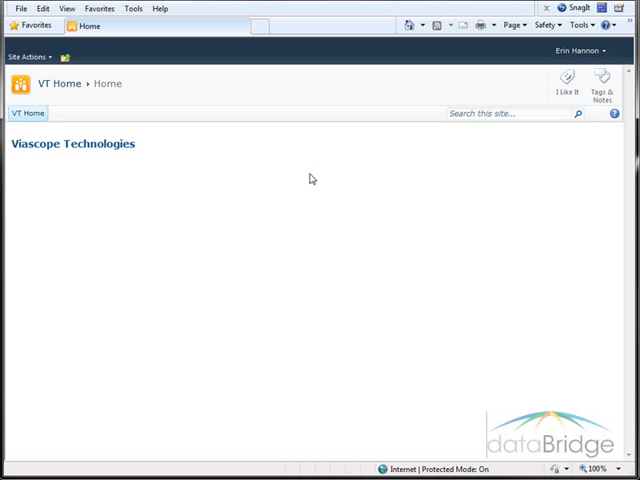
mouse_move(33, 66)
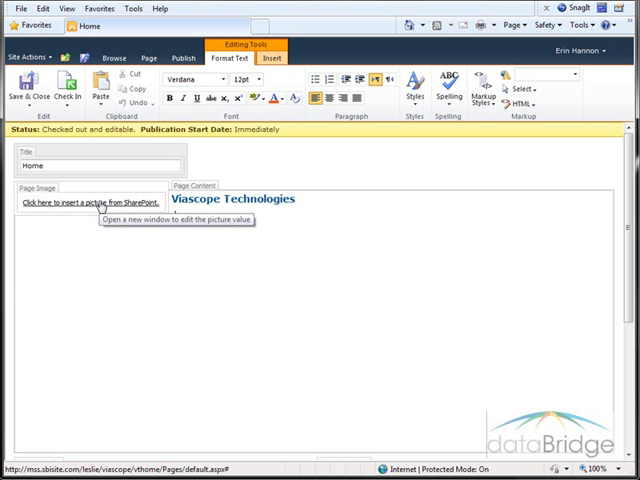
mouse_move(100, 207)
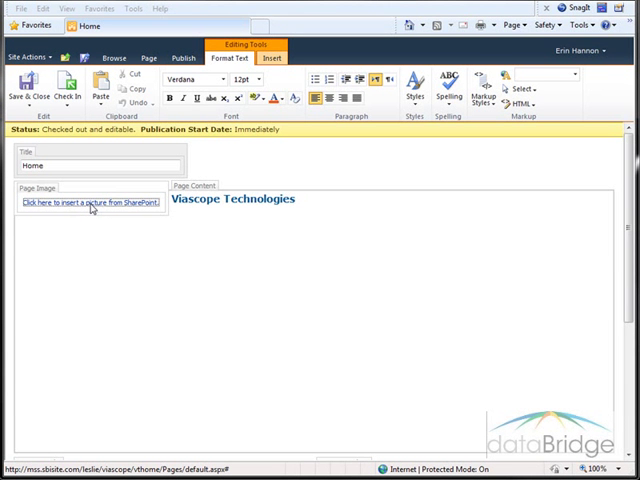
- Insert the Technology picture from VT Home's Images library as the page image
click(90, 204)
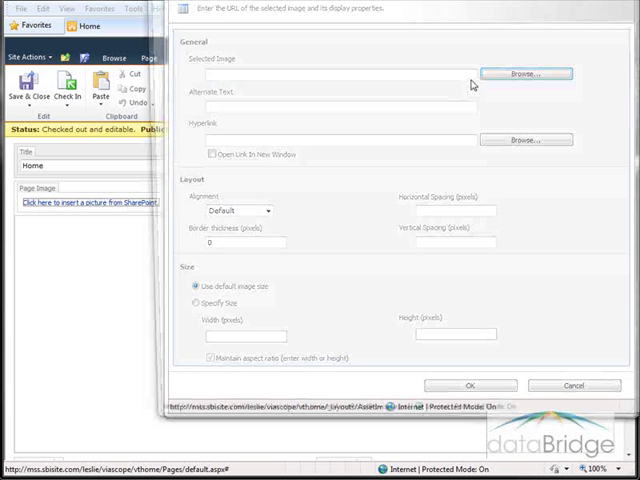
click(521, 74)
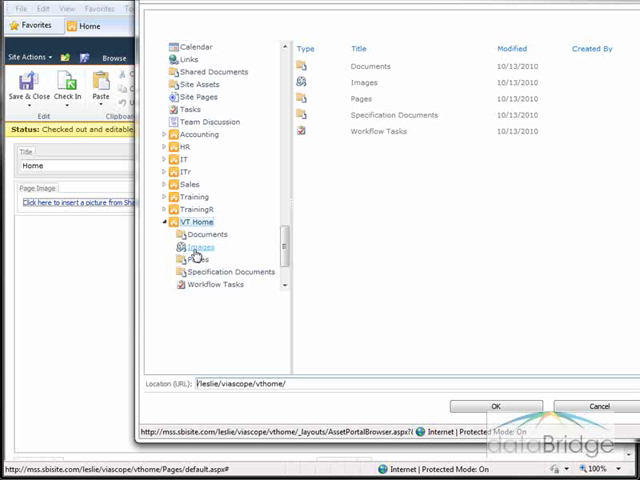
mouse_move(200, 248)
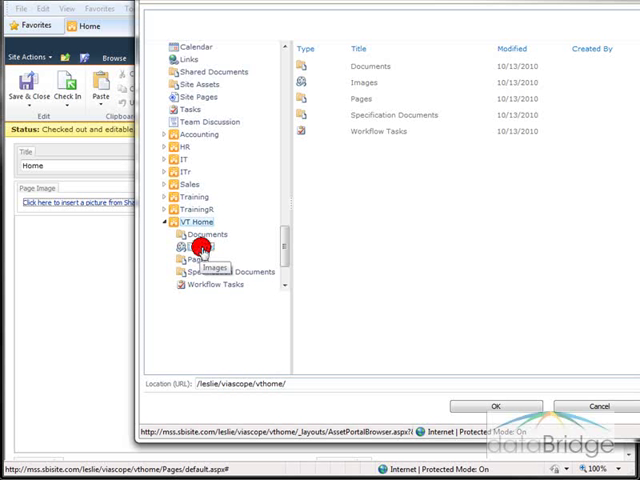
click(203, 244)
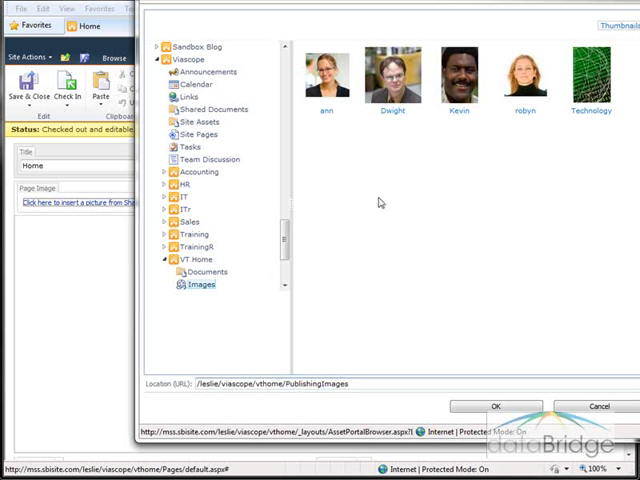
click(590, 75)
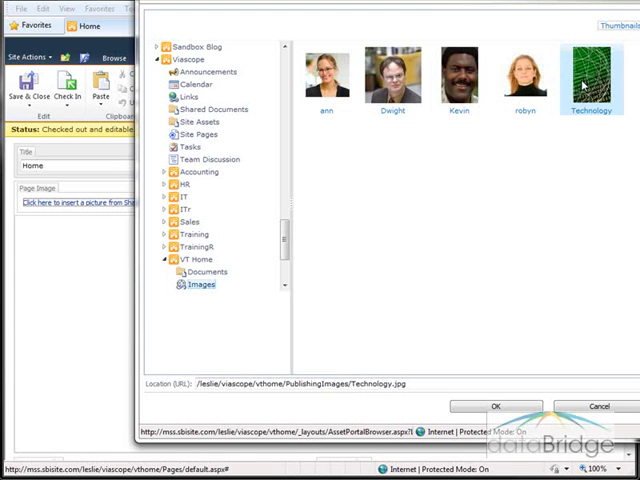
click(495, 405)
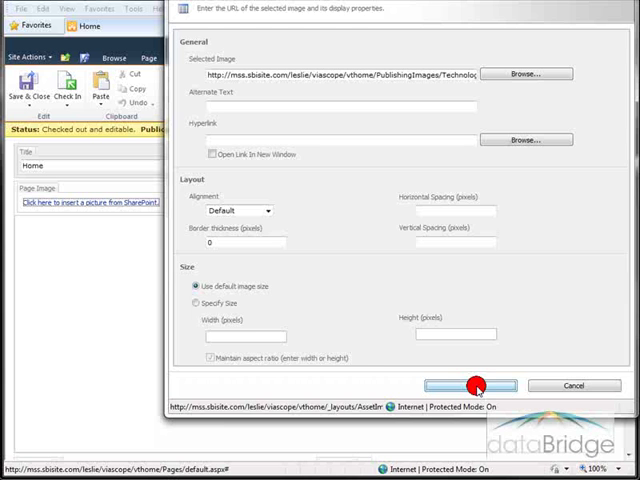
click(468, 386)
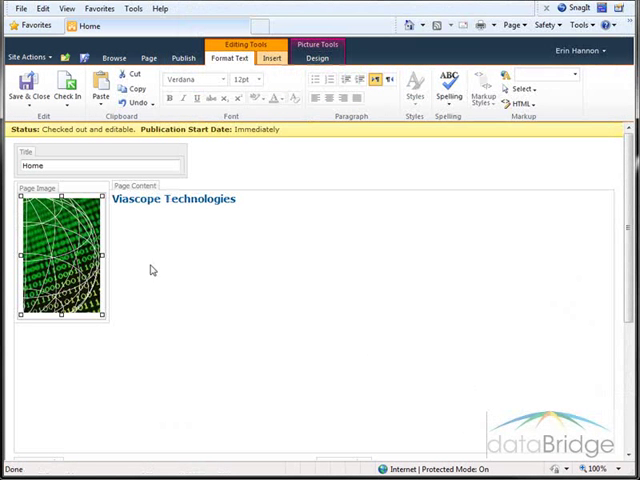
- Add the Viascope Software Solutions Intranet welcome paragraph below the heading
click(123, 220)
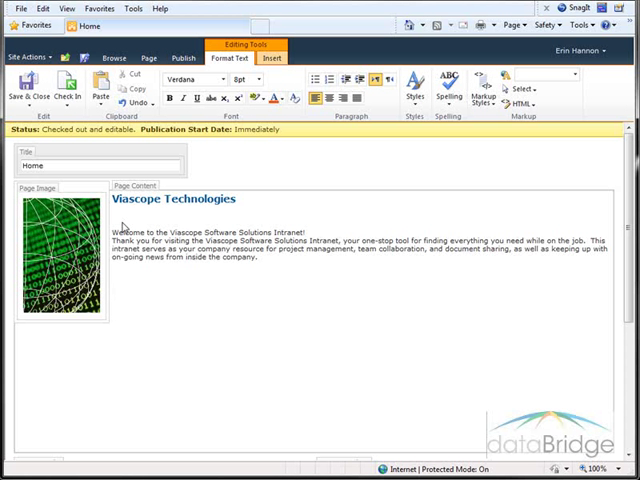
click(118, 298)
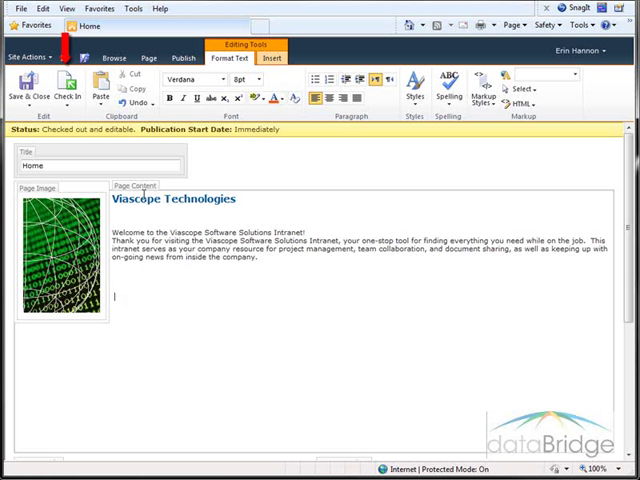
- Save and check in the edited VT Home page
click(62, 85)
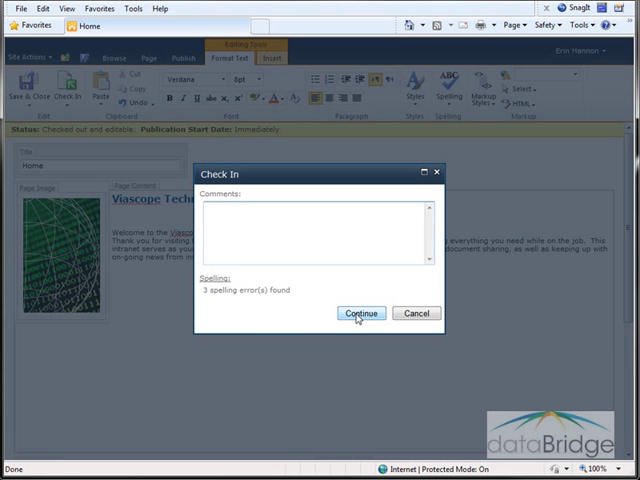
click(360, 313)
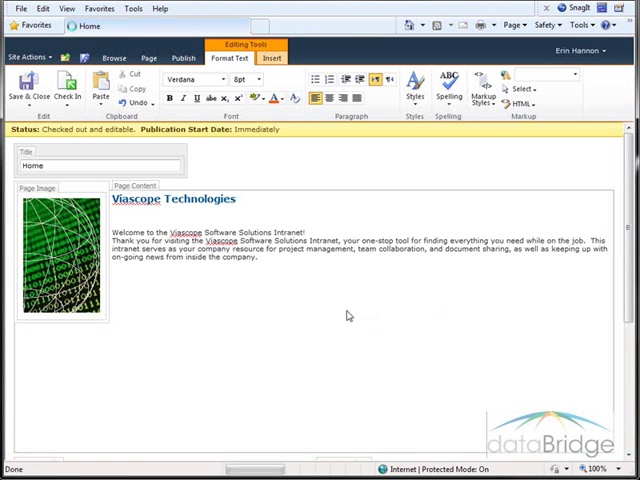
click(28, 88)
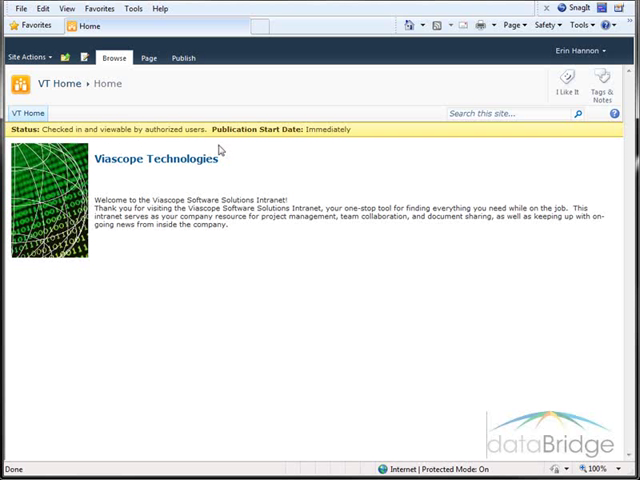
mouse_move(294, 168)
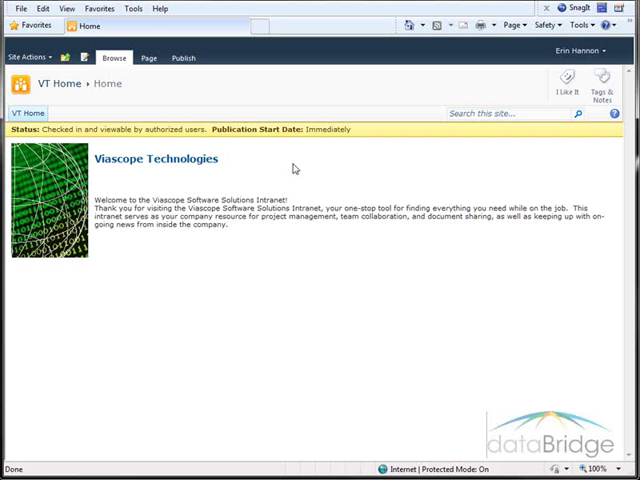
mouse_move(170, 72)
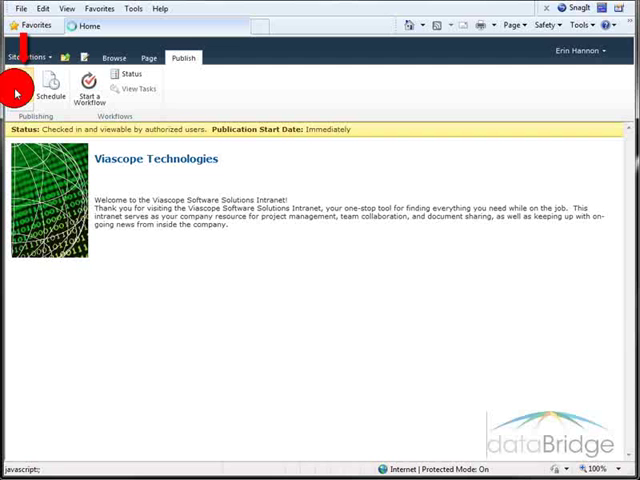
- Submit the page with request 'Added image and welcome message.' and a 3-day task duration
click(76, 90)
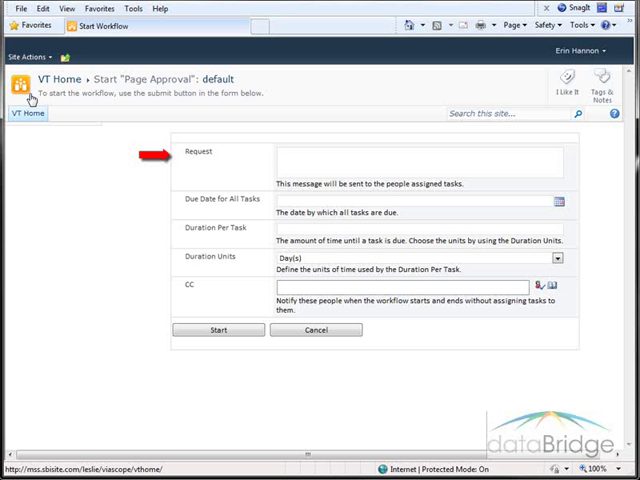
mouse_move(228, 172)
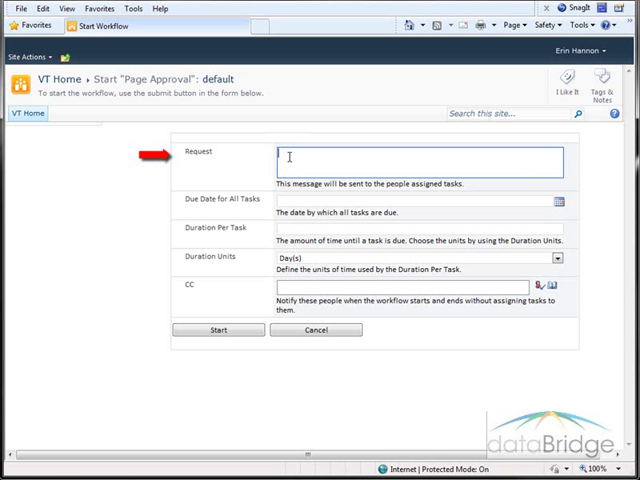
text(Added image and welcome message.)
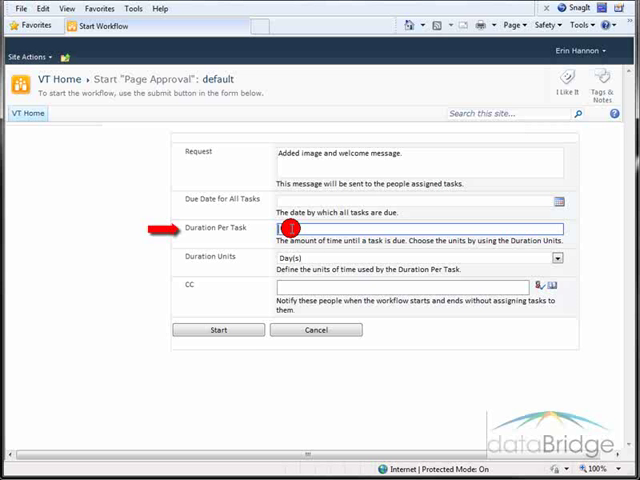
text(3)
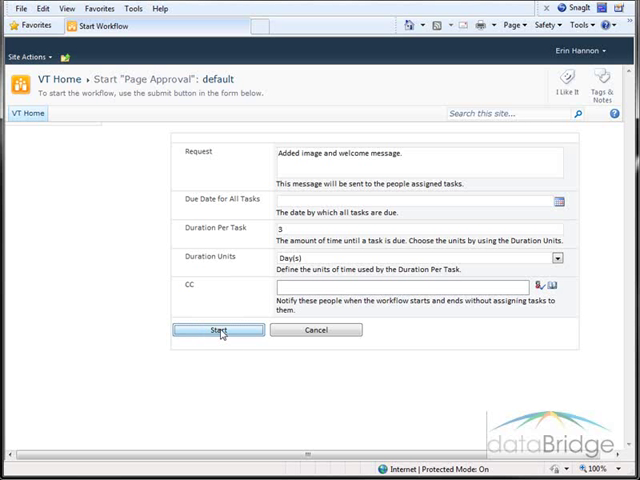
- Start the Page Approval workflow, leaving VT Home waiting for approval
click(218, 330)
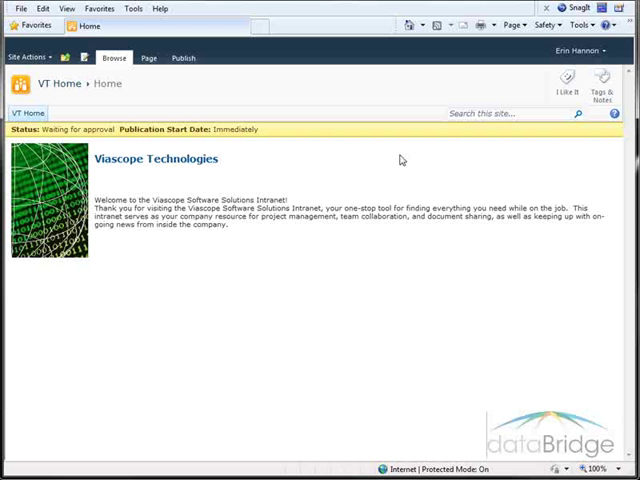
click(580, 46)
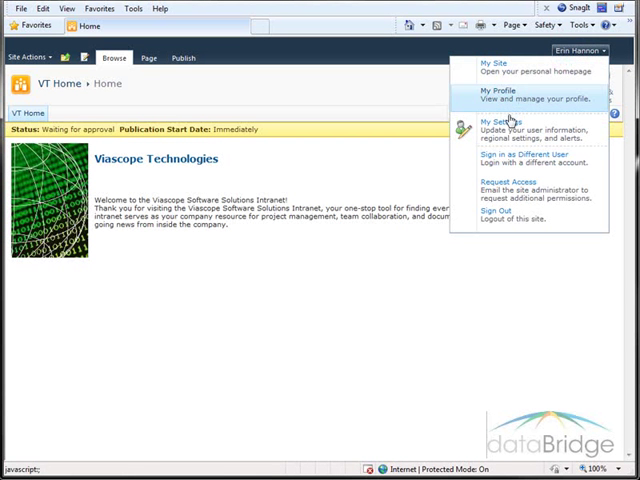
- Sign in as read-only visitor Andy Bernard and confirm only the heading shows
click(508, 96)
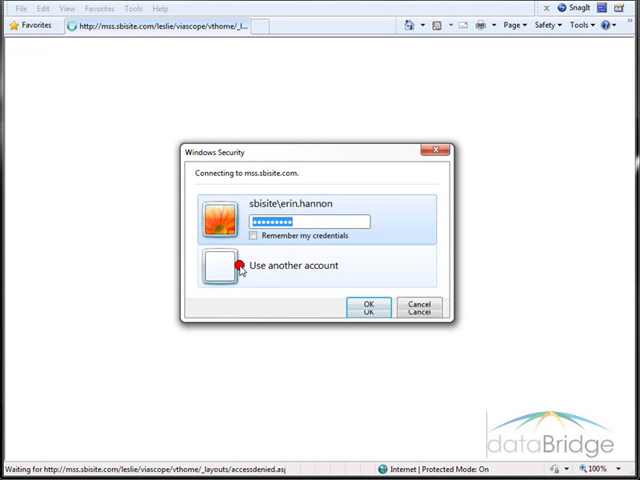
click(280, 265)
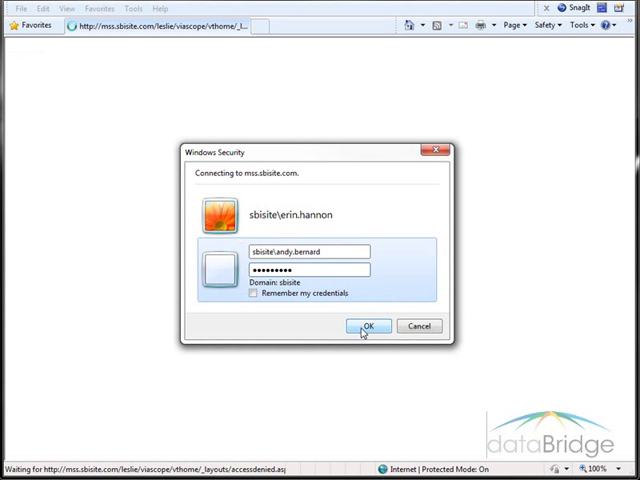
click(366, 326)
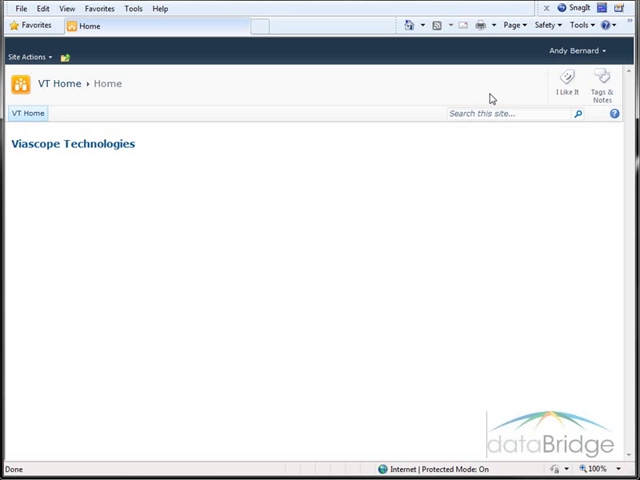
mouse_move(269, 186)
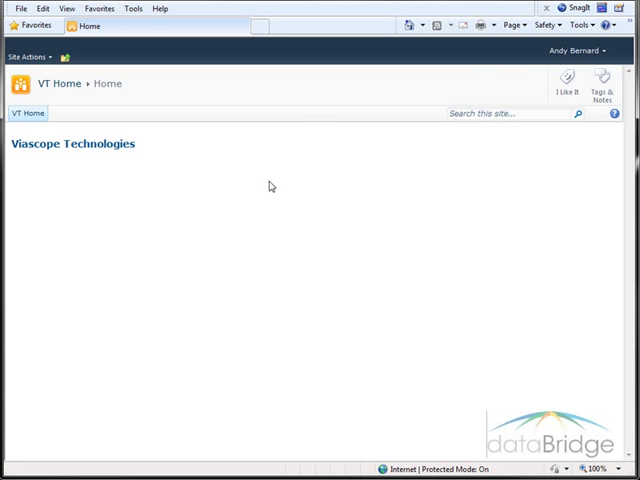
mouse_move(436, 252)
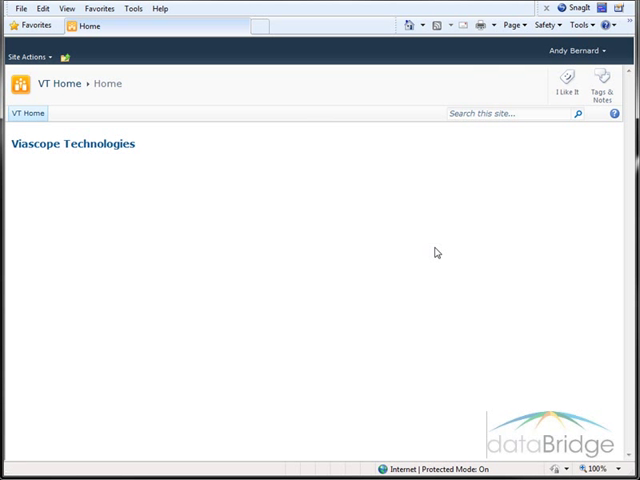
mouse_move(109, 166)
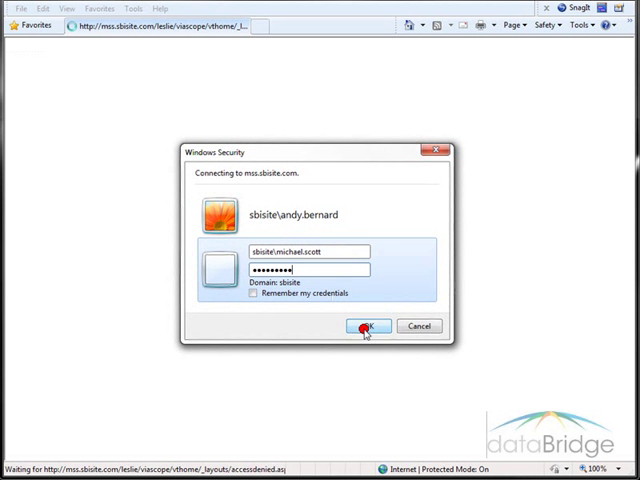
- Log in as approver Michael Scott and open the Home page approval task
click(367, 326)
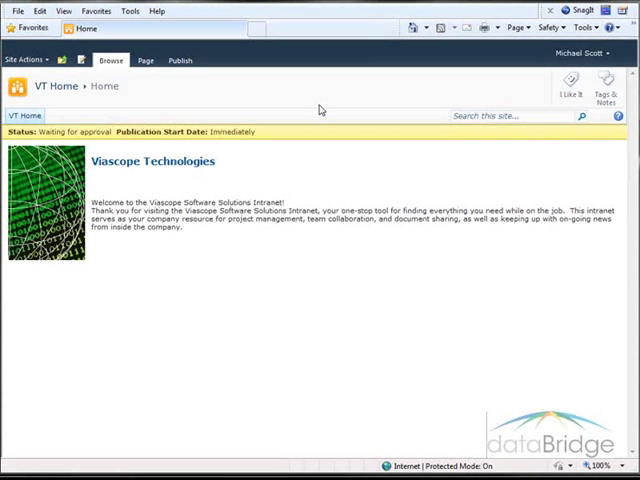
mouse_move(310, 110)
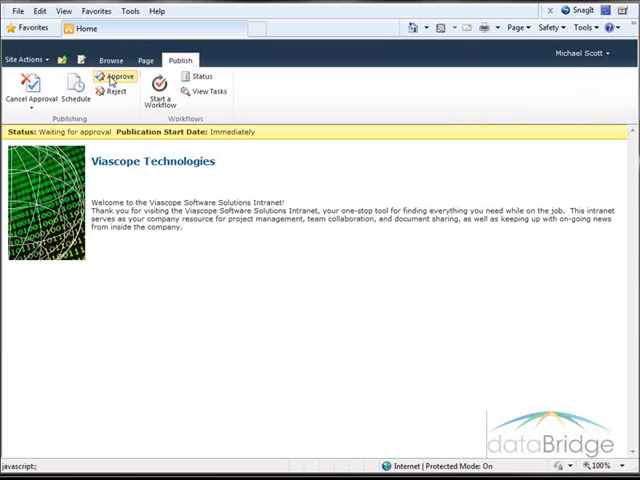
click(116, 76)
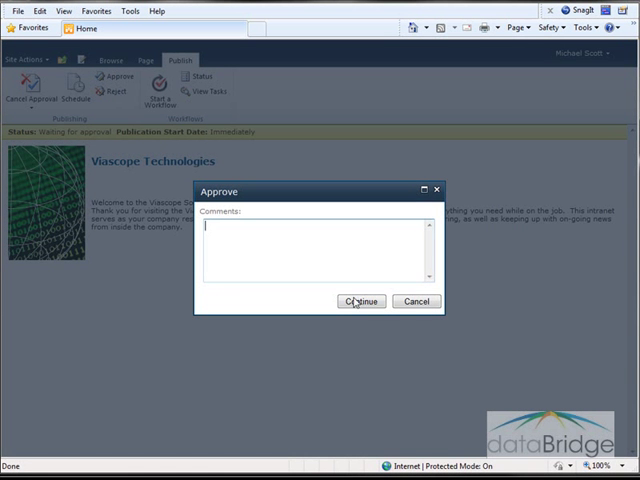
click(360, 301)
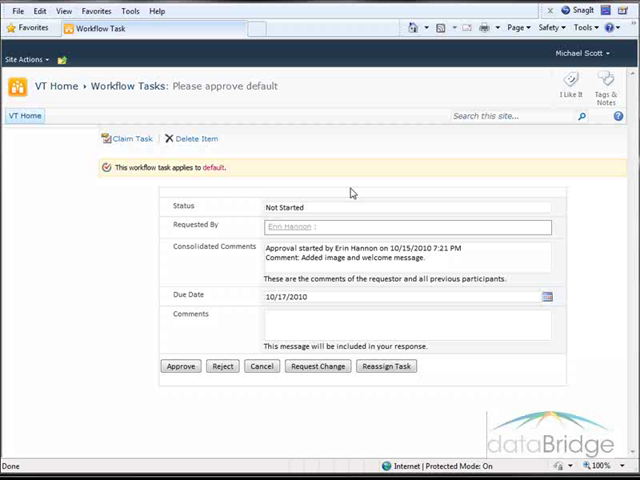
mouse_move(207, 203)
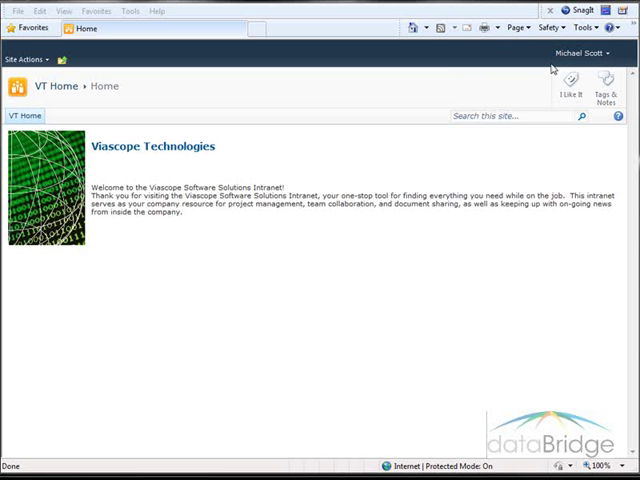
- Sign in as visitor Andy Bernard to view the published image and welcome text
click(580, 53)
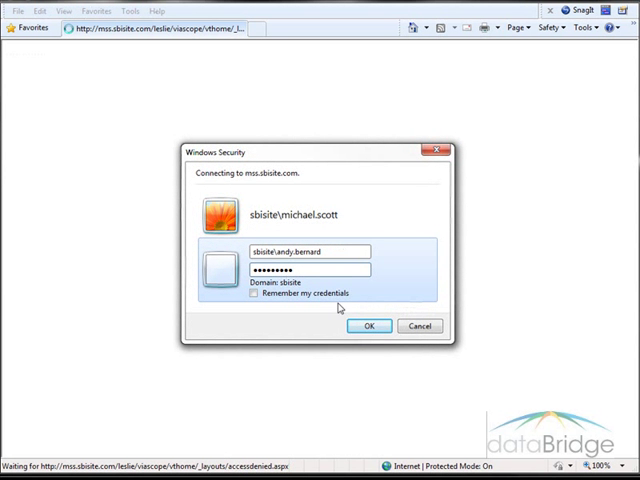
click(369, 325)
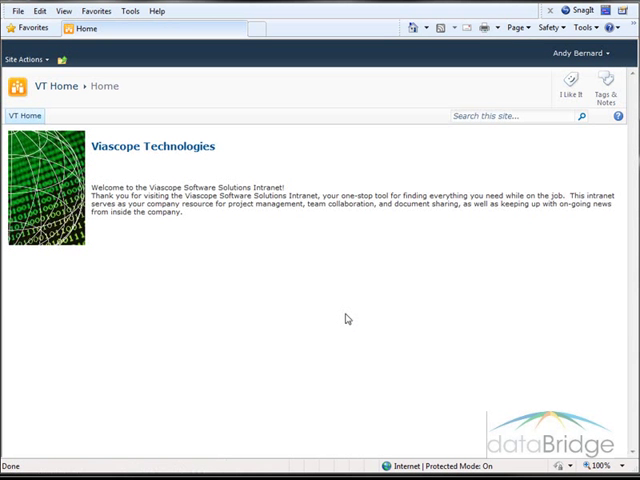